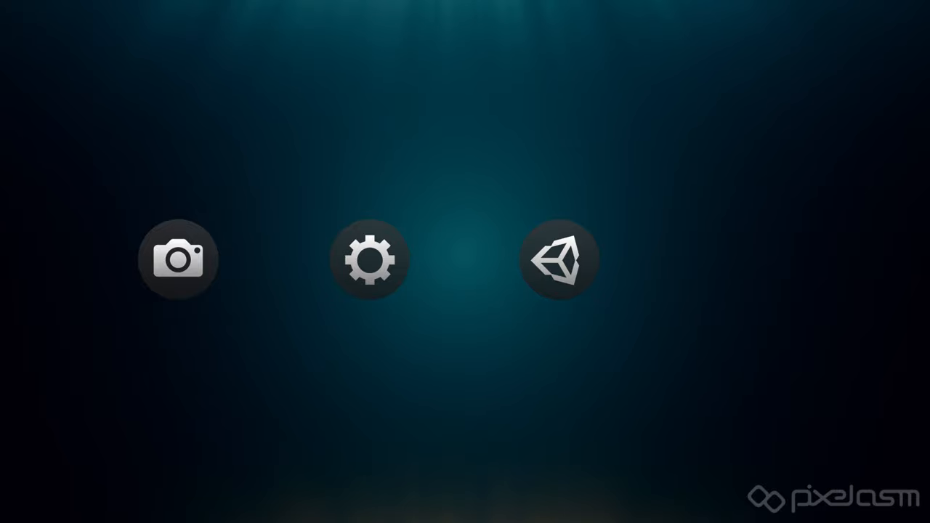
Launch the Unity tree-and-dog scene from the start menu, projecting it onto the desk cube
click(198, 260)
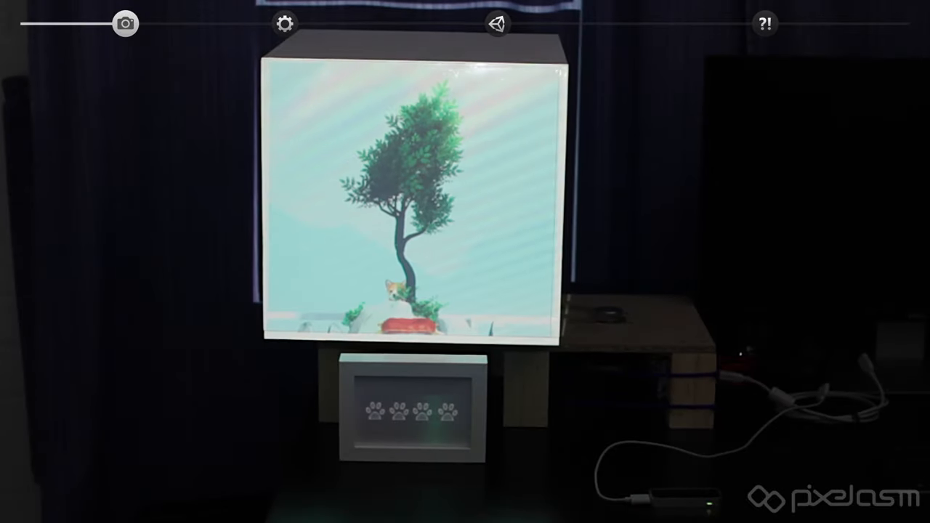